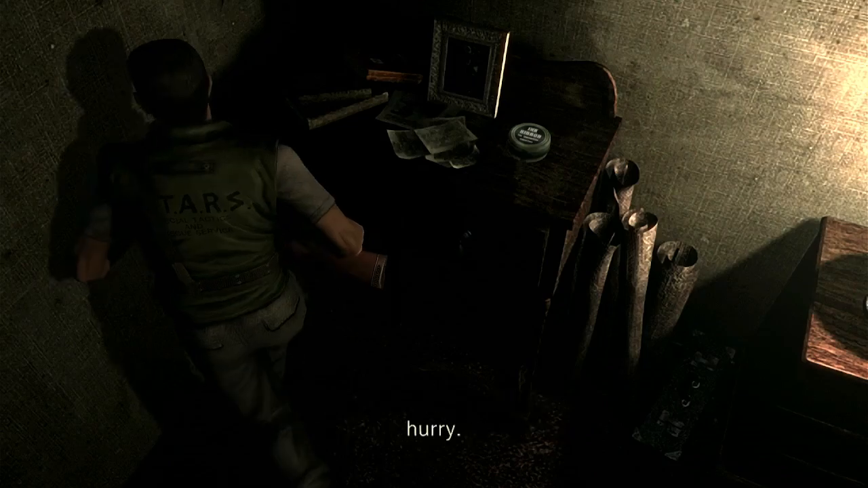
Step: Skip past the spoken dialogue so Chris can approach and examine the Red Herb
key("tab")
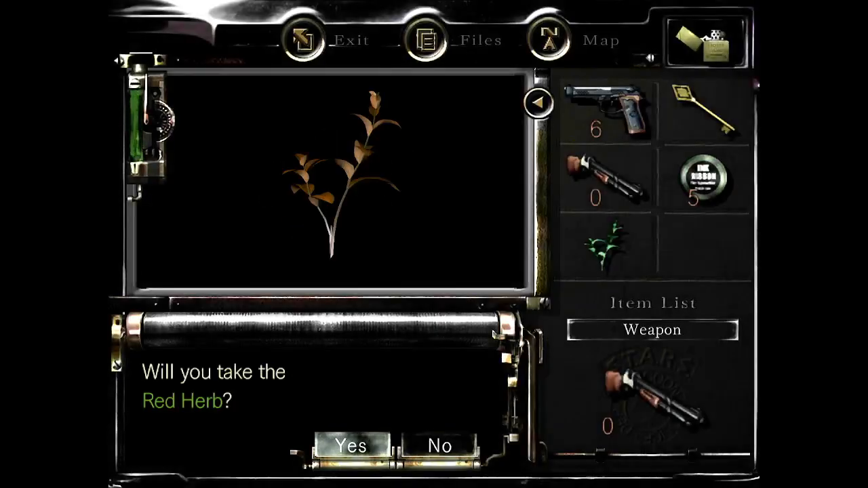
Step: Answer Yes to take the Red Herb before examining the Researcher's Will papers
left_click(350, 446)
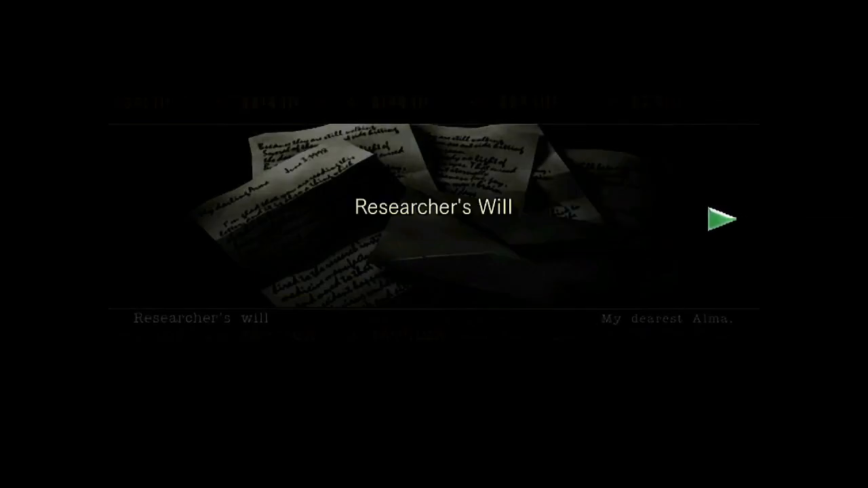
Step: Page through the Researcher's Will from greeting to signature and exit the document
left_click(721, 218)
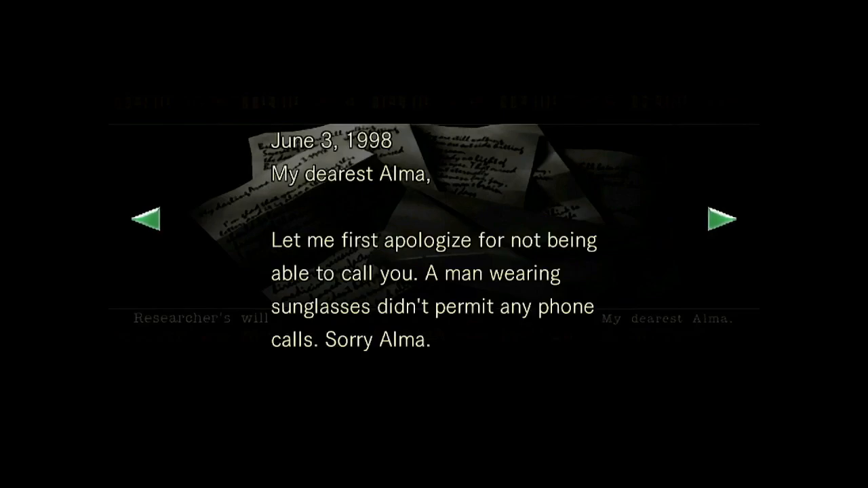
left_click(721, 218)
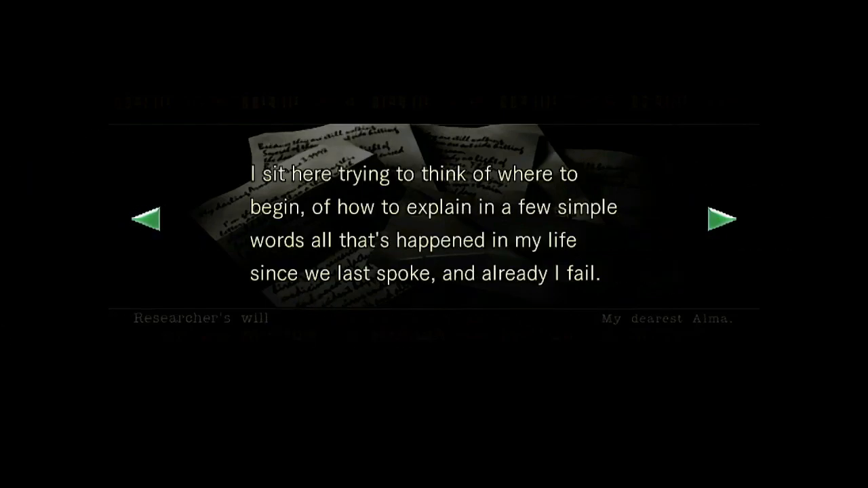
left_click(722, 219)
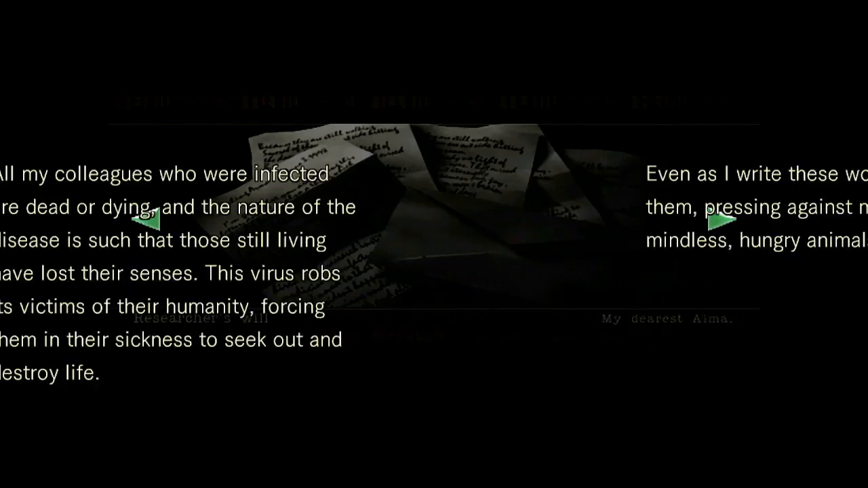
left_click(718, 220)
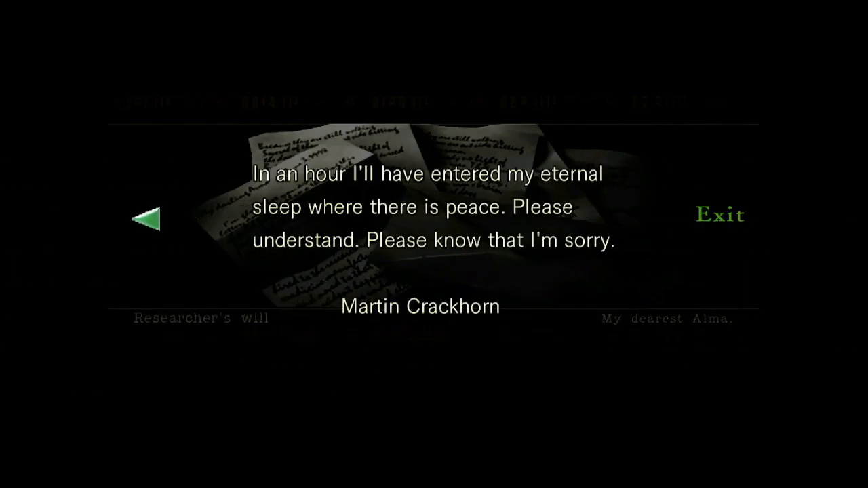
left_click(720, 215)
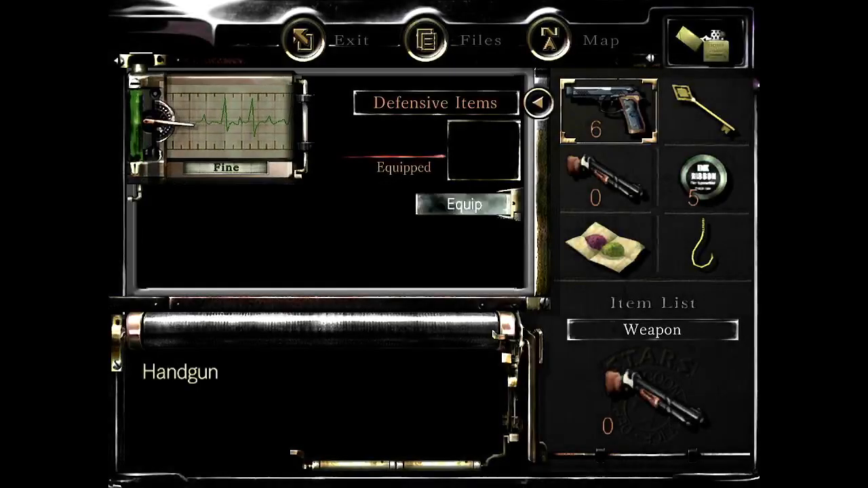
mouse_move(304, 41)
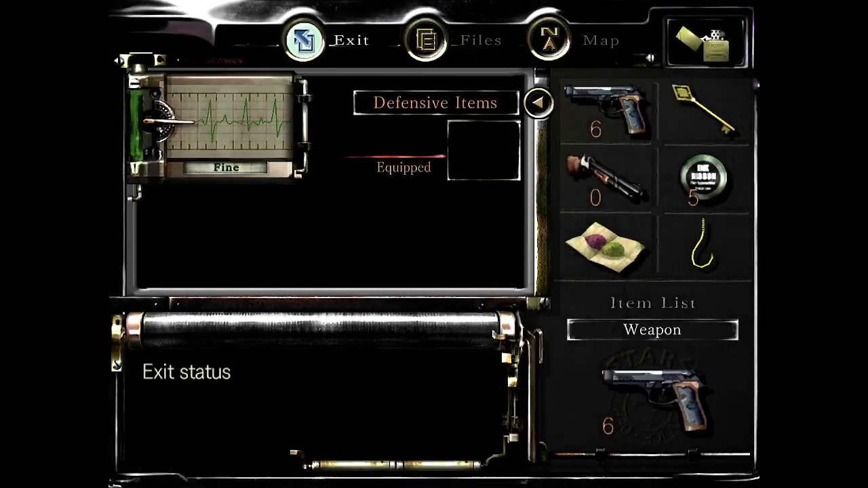
Step: Exit the inventory with the Handgun equipped and return to the mansion
left_click(305, 41)
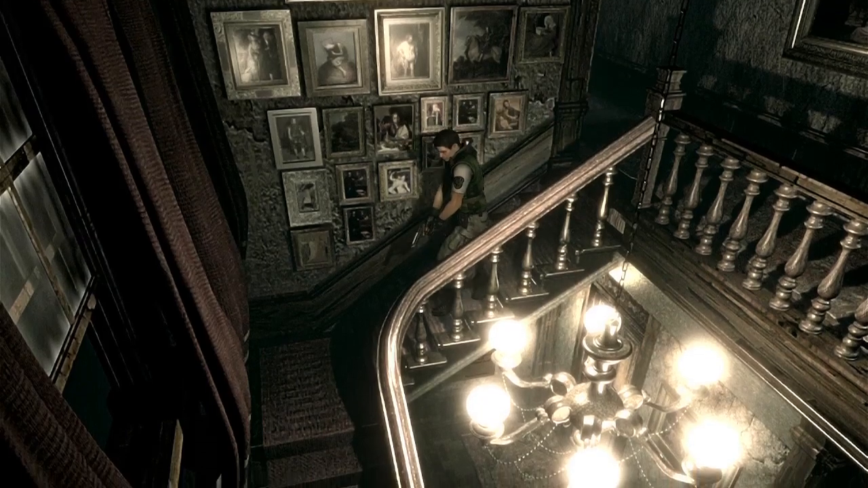
Step: Walk Chris down the main hall staircase to the item box
key("down")
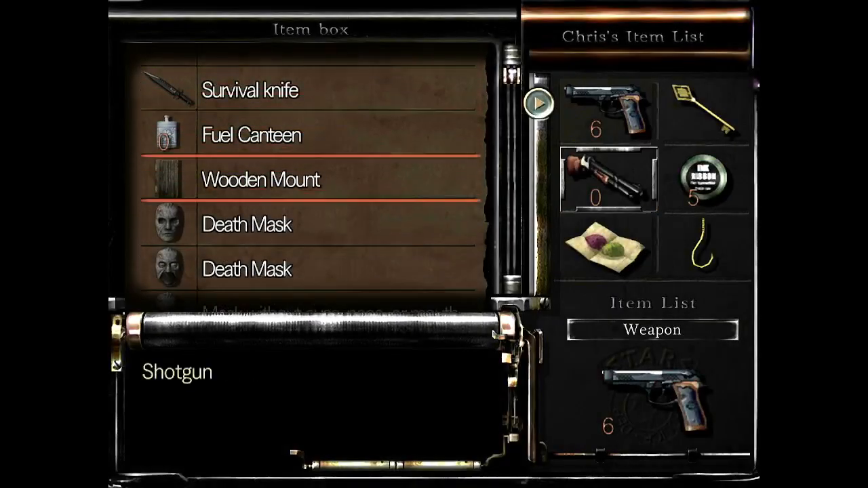
Step: Deposit the empty Shotgun and the Ink Ribbons from Chris's Item List into the item box
scroll("down", 3)
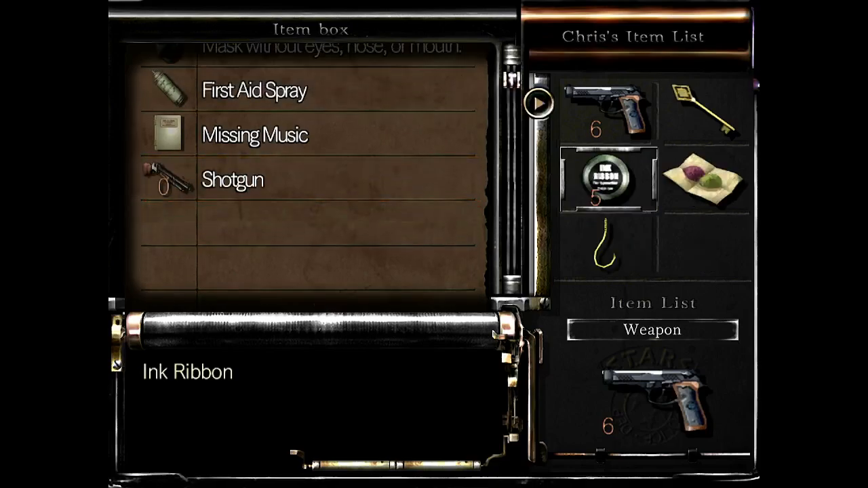
scroll("down", 3)
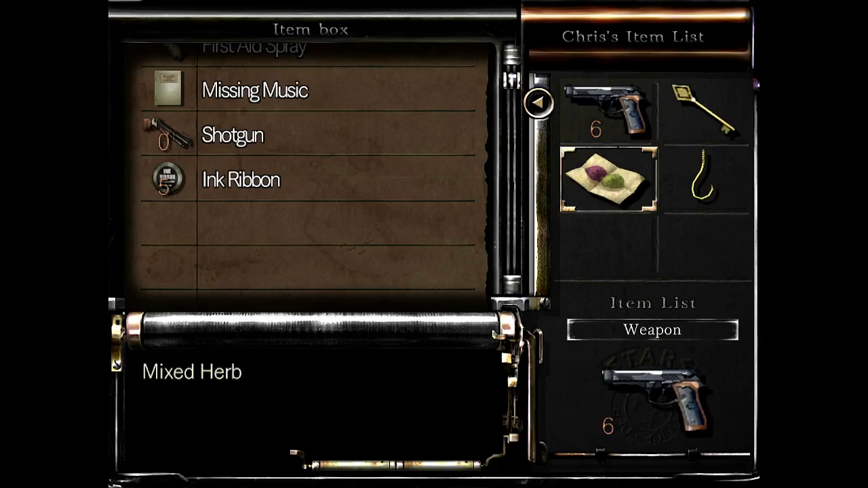
left_click(707, 110)
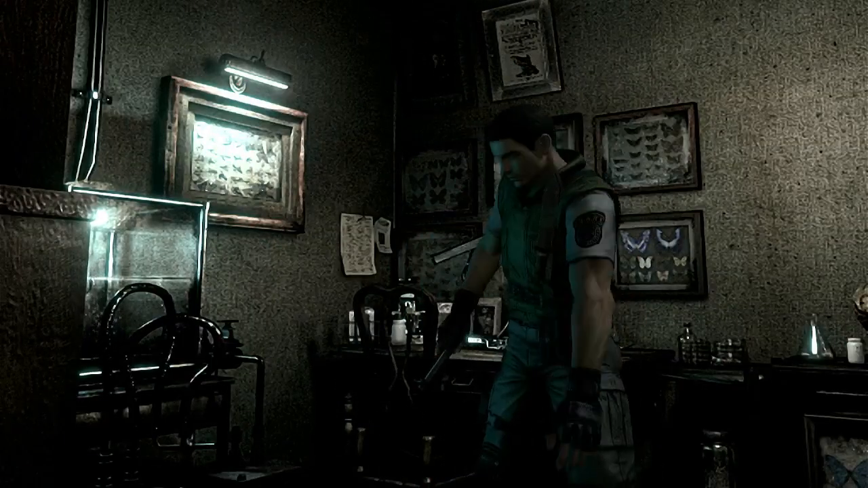
Step: Examine the desk in the butterfly display room to reveal the Wind Crest
key("w")
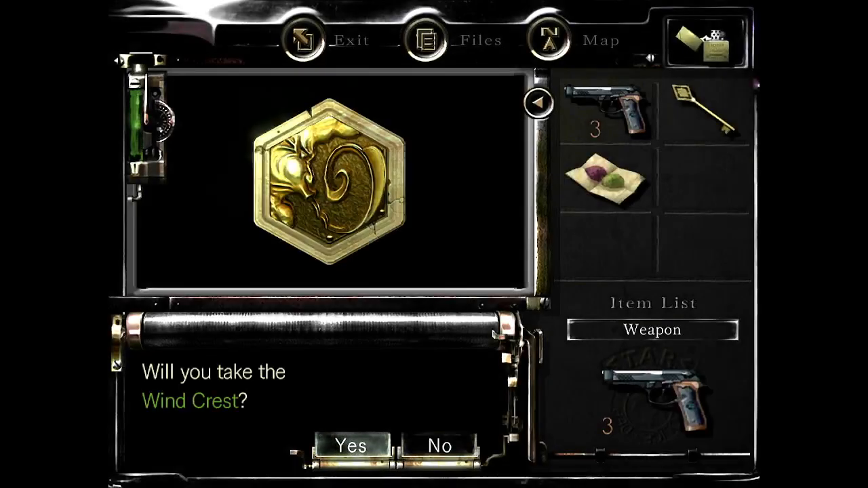
Step: Answer Yes on the prompt to take the Wind Crest
left_click(348, 446)
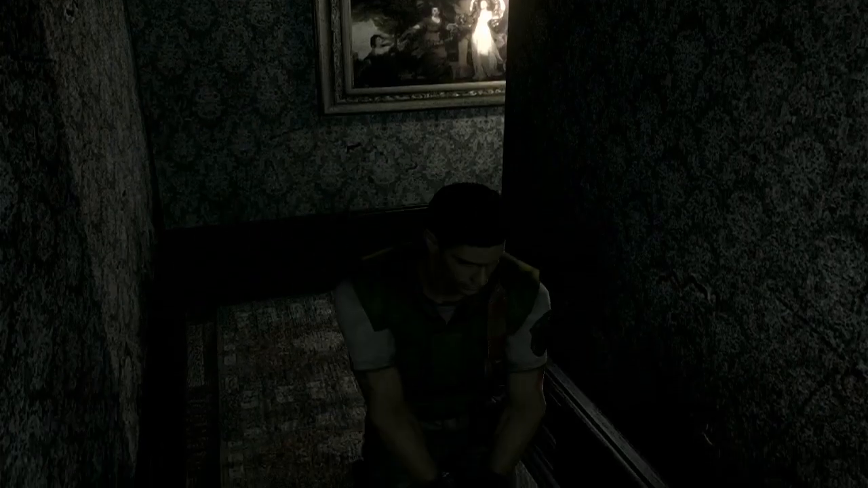
Step: Keep Chris heading down the stairs toward Rebecca's safe room item box
key("w")
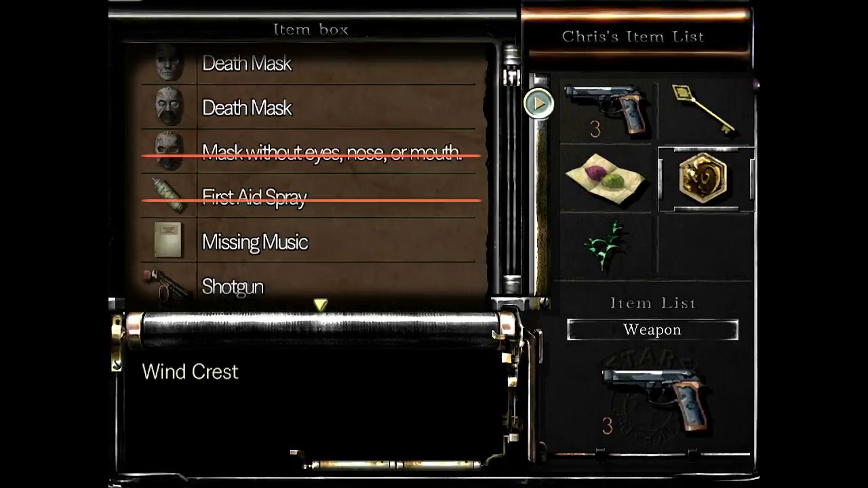
Step: Switch the Wind Crest and Green Herb from Chris's inventory into the item box
scroll("down", 3)
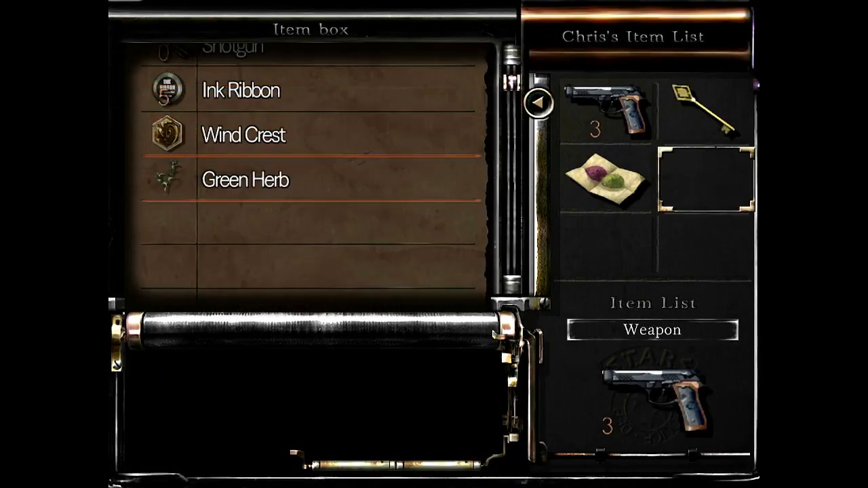
left_click(605, 112)
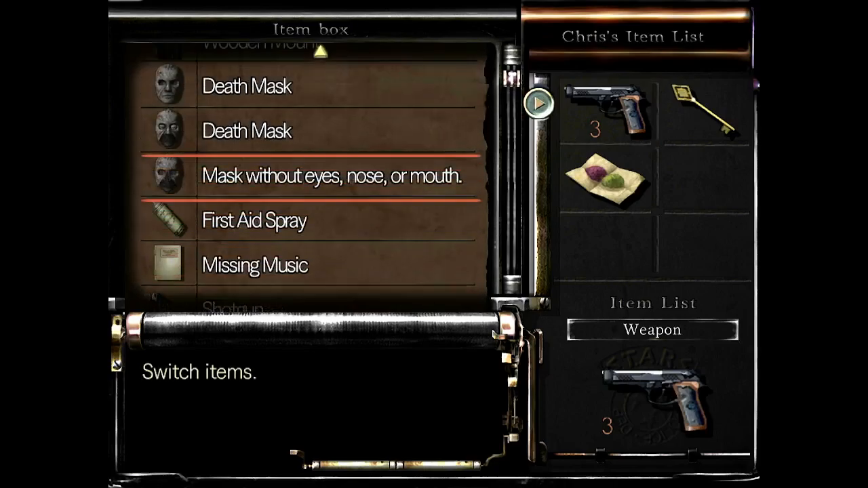
scroll("up", 3)
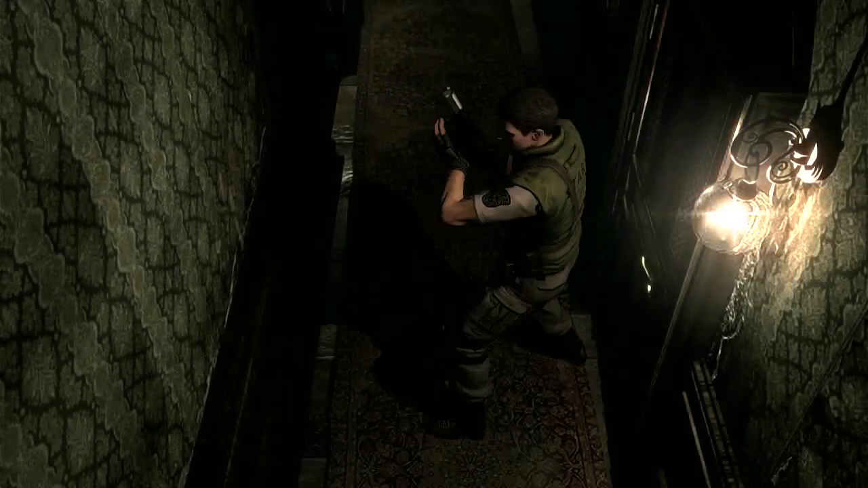
Step: Walk Chris down the lamp-lit hallway to the Old Key lying ahead
key("w")
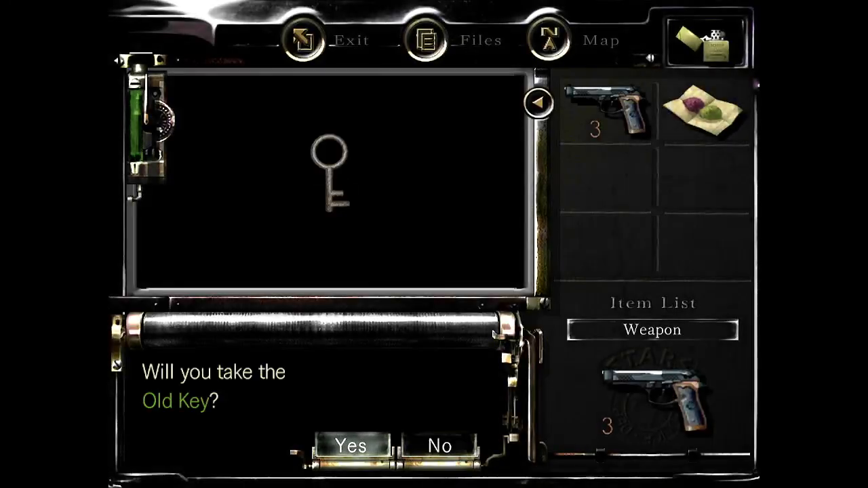
Step: Answer Yes to take the Old Key into Chris's inventory
left_click(350, 446)
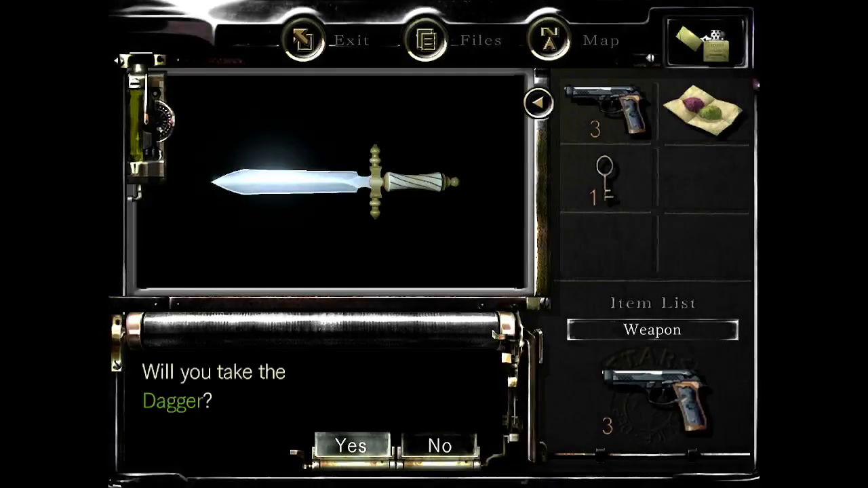
Step: Answer Yes to take the Dagger into Chris's inventory
left_click(350, 446)
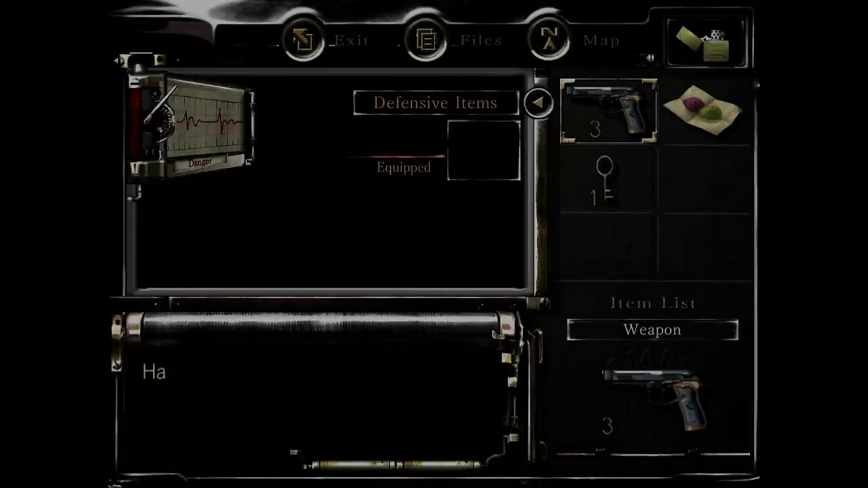
Step: Leave the inventory and head to the gated courtyard below the archer relief
left_click(707, 110)
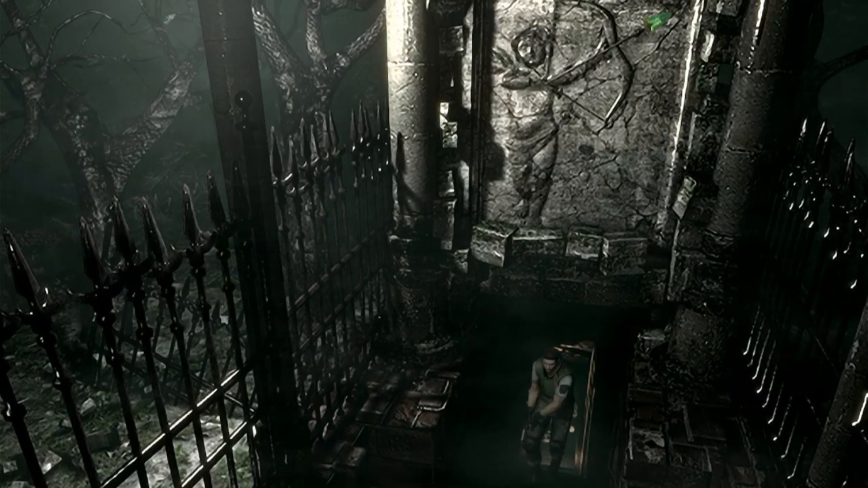
Step: Use the herb from the inventory so Chris's condition returns to Fine
key("w")
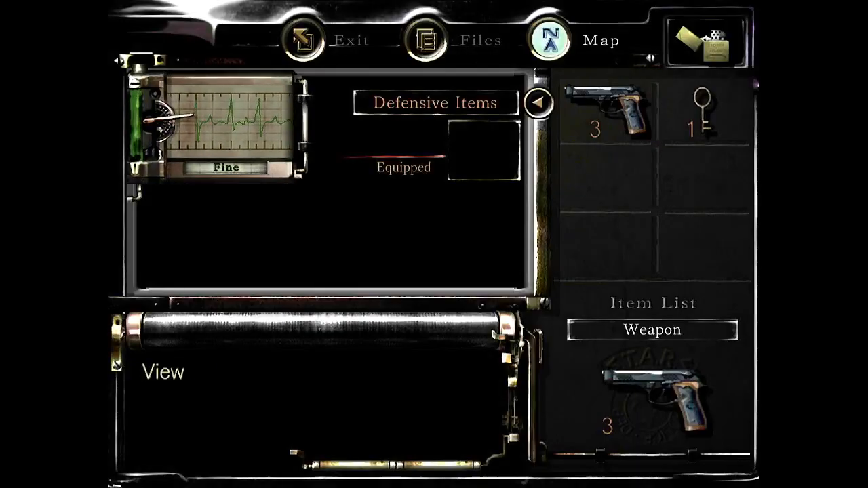
Step: Check the mansion map, then walk Chris up the main hall stairs and along the balcony to the item box
left_click(548, 41)
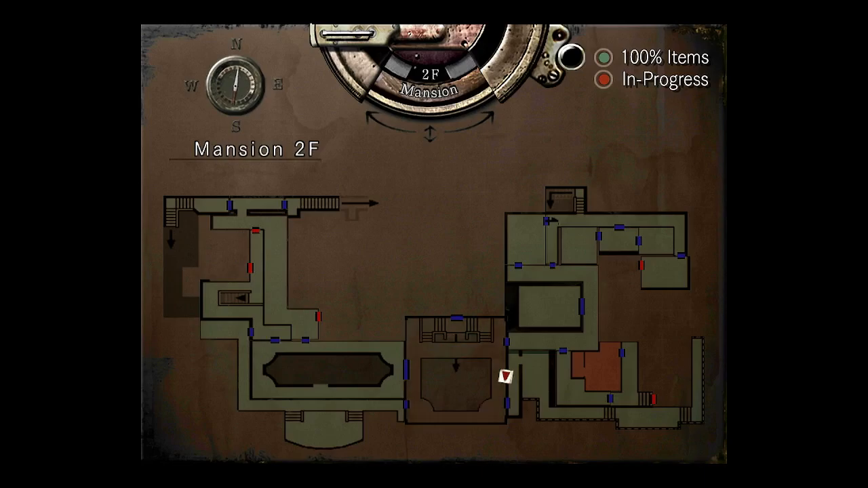
left_click(426, 129)
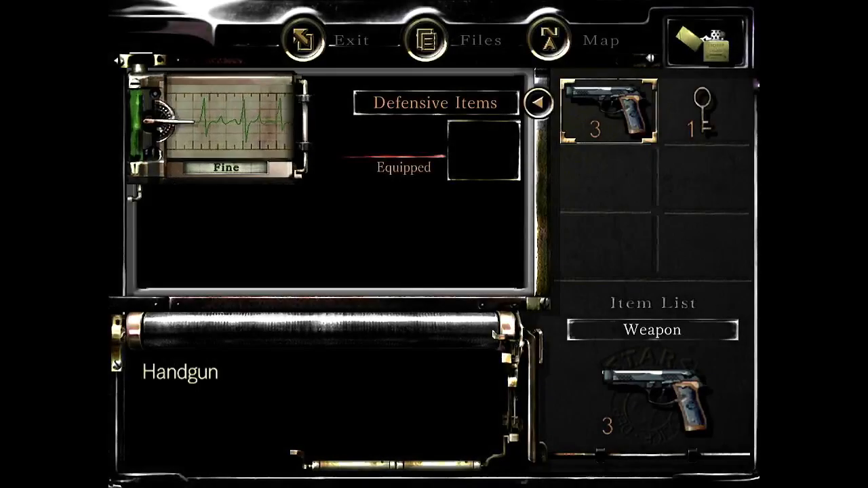
left_click(599, 39)
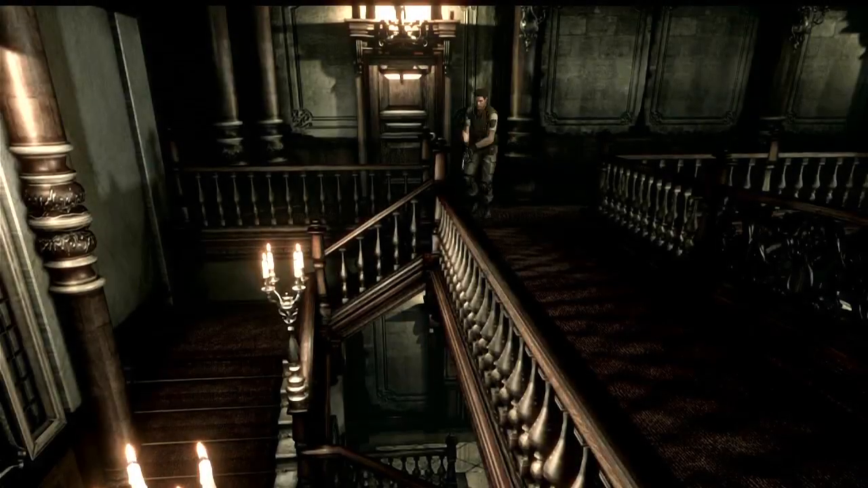
key("w")
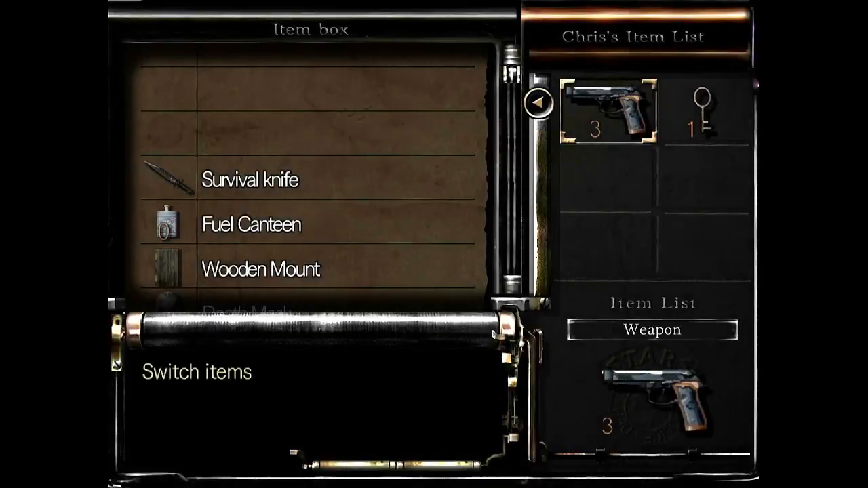
Step: Scroll the item box list and deposit Chris's spare items, keeping the handgun and key
scroll("down", 3)
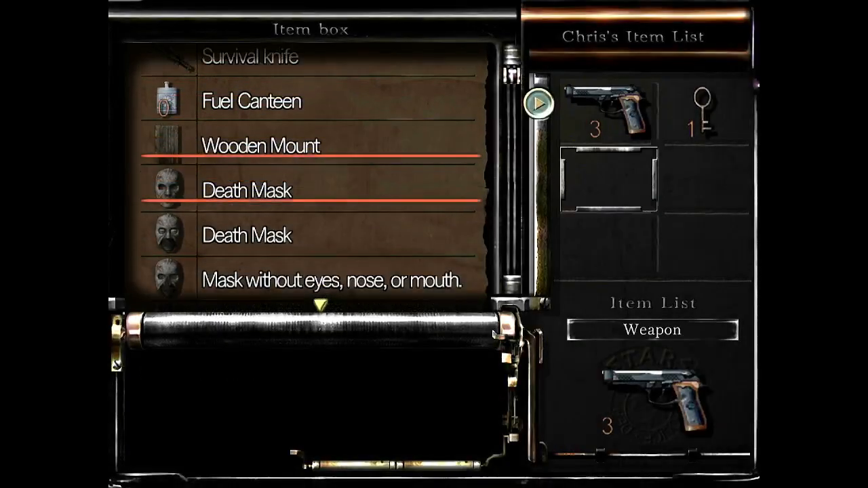
scroll("down", 3)
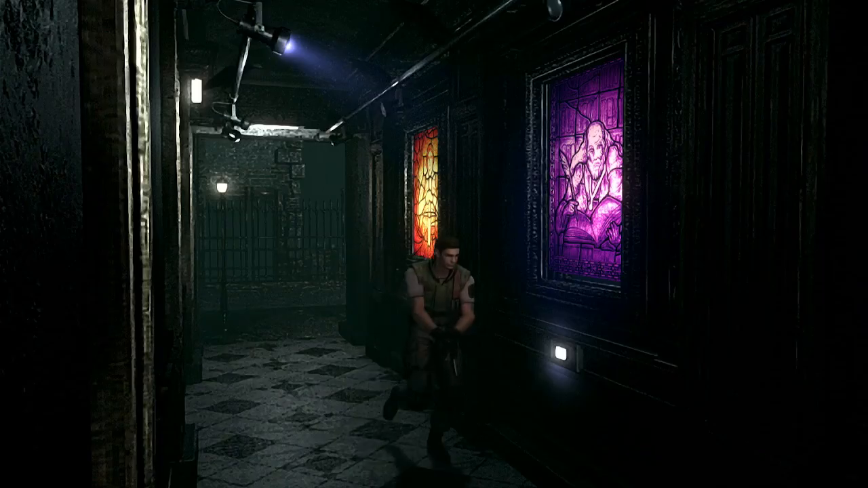
Step: Run Chris through the stained-glass corridor out to the iron gate
key("w")
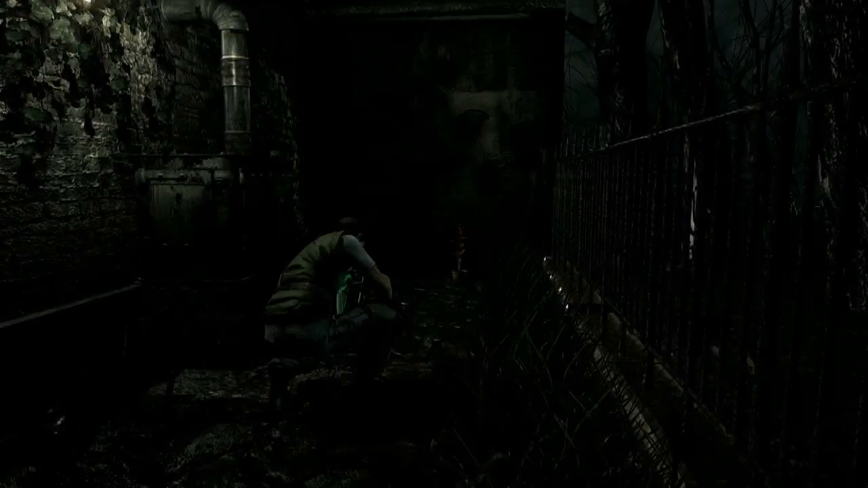
Step: Examine the plant in the overgrown passage and take the Red Herb
key("Escape")
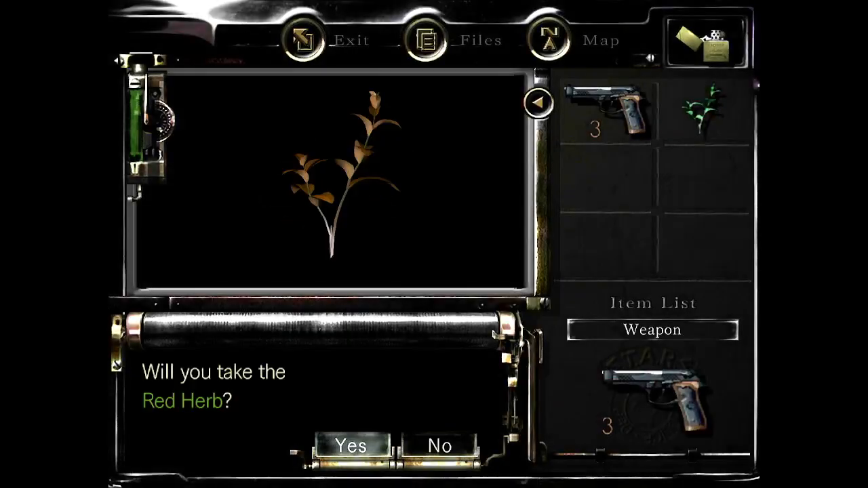
left_click(347, 446)
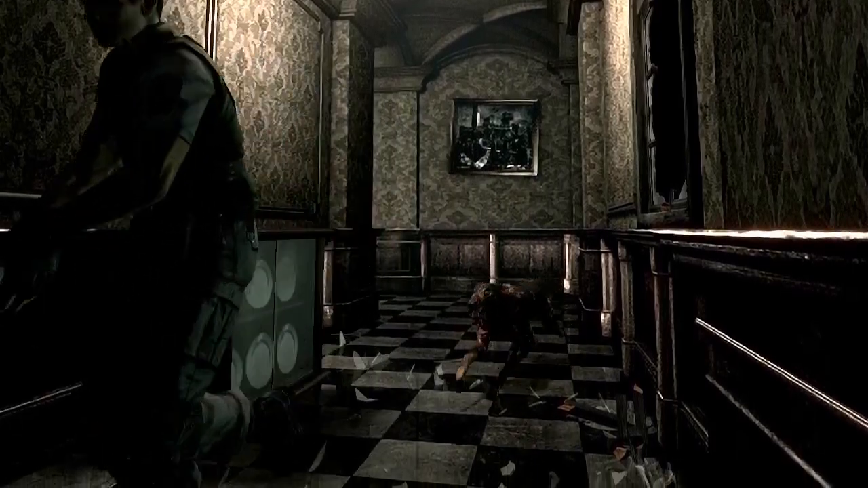
Step: Walk Chris along the checkered corridor past the downed zombie
key("w")
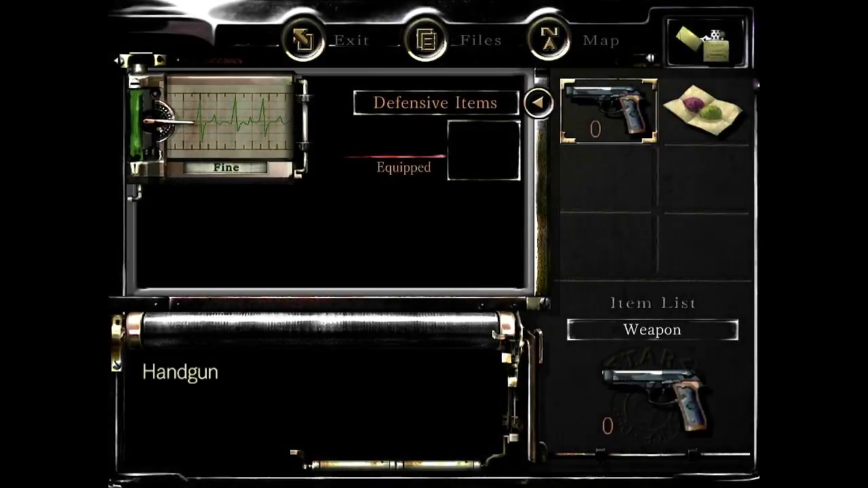
Step: Check the Handgun in the inventory's Weapon slot, showing 0 rounds left
left_click(600, 39)
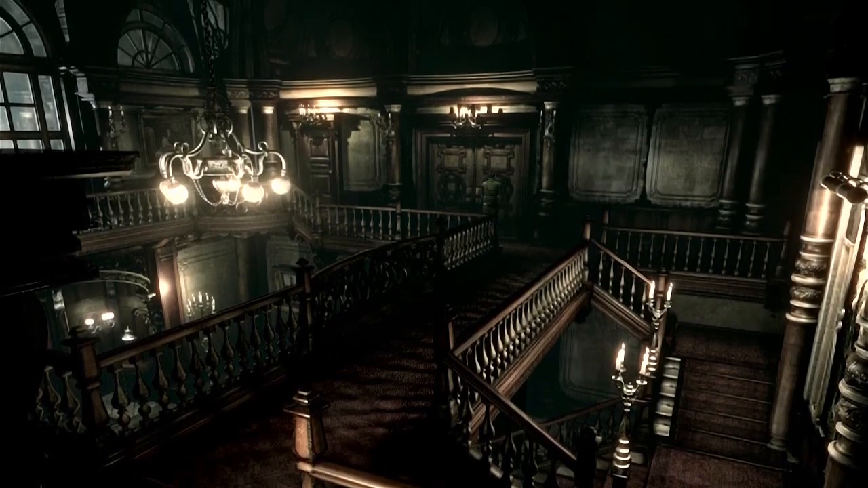
Step: Exit the menu and walk Chris onto the upper balcony above the grand staircase
key("m")
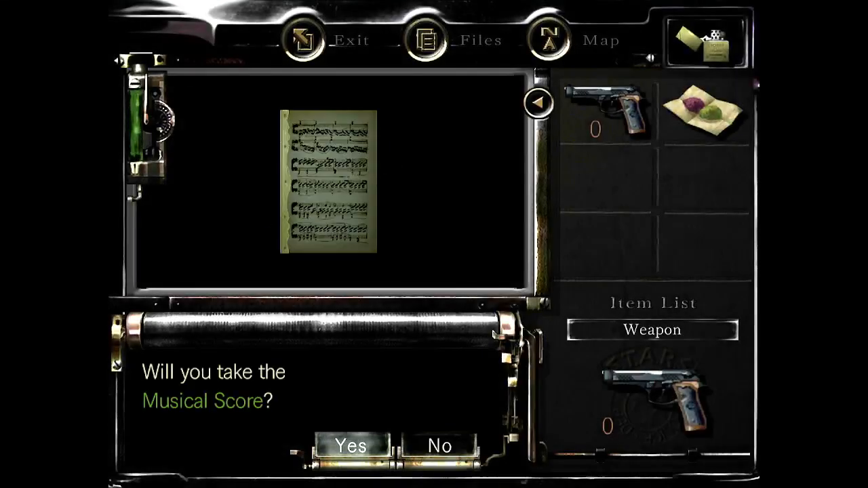
Step: Answer Yes to 'Will you take the Musical Score?' so Chris carries it
left_click(350, 448)
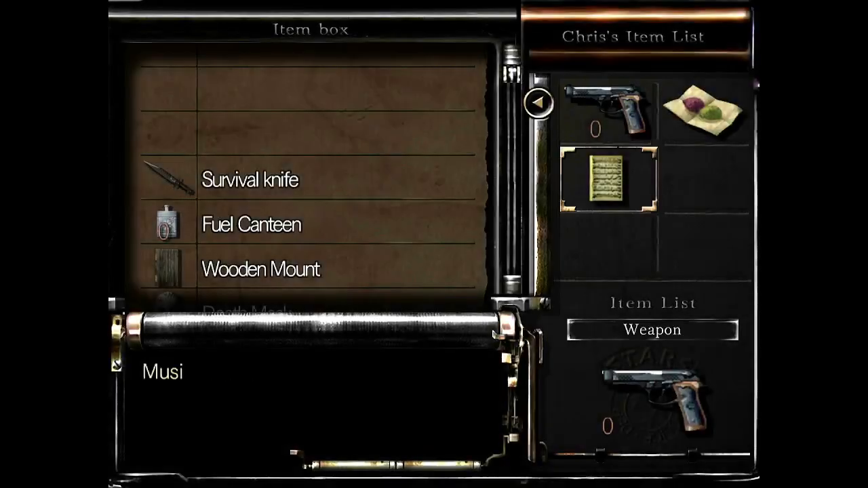
Step: Scroll down through the item box list to view the stored items
scroll("down", 3)
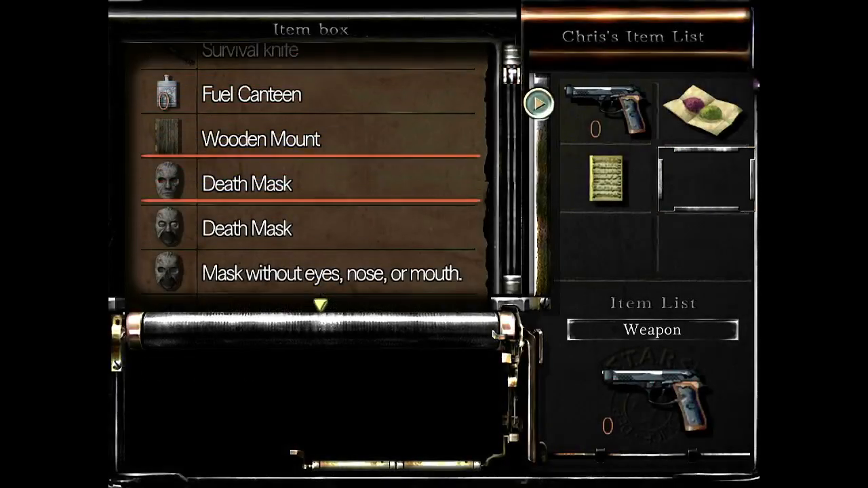
scroll("down", 3)
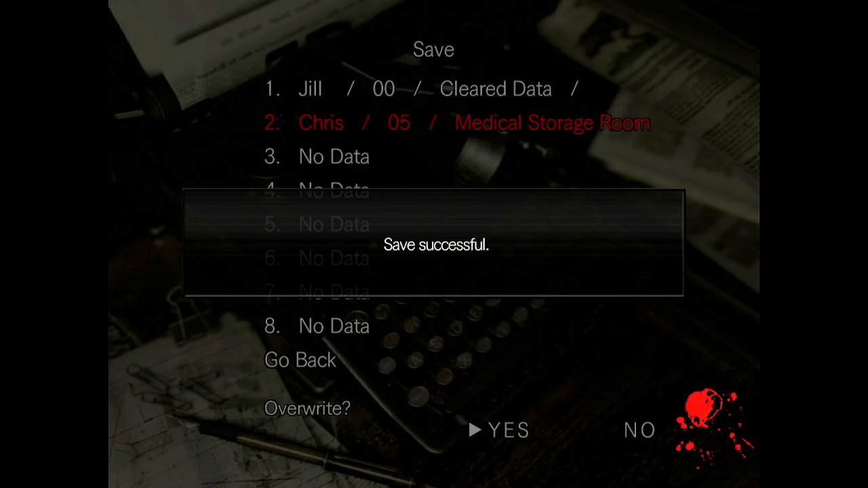
Step: Dismiss the 'Save successful.' message for slot 2 and resume play at the typewriter
left_click(499, 431)
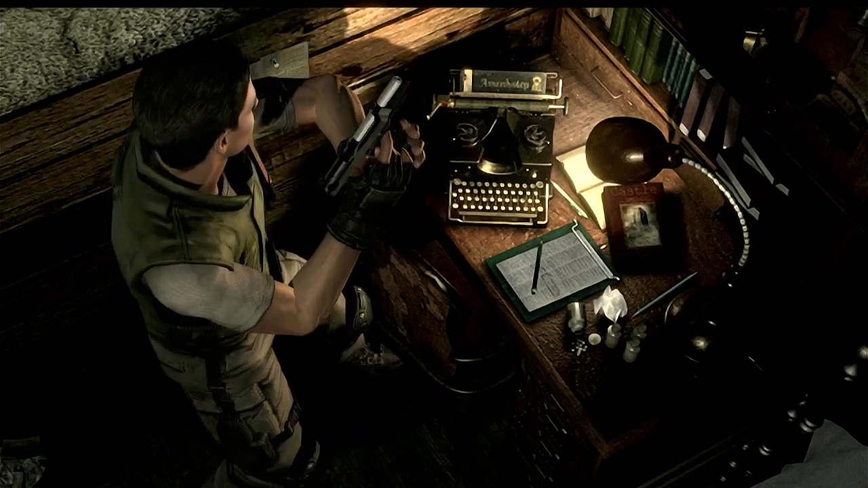